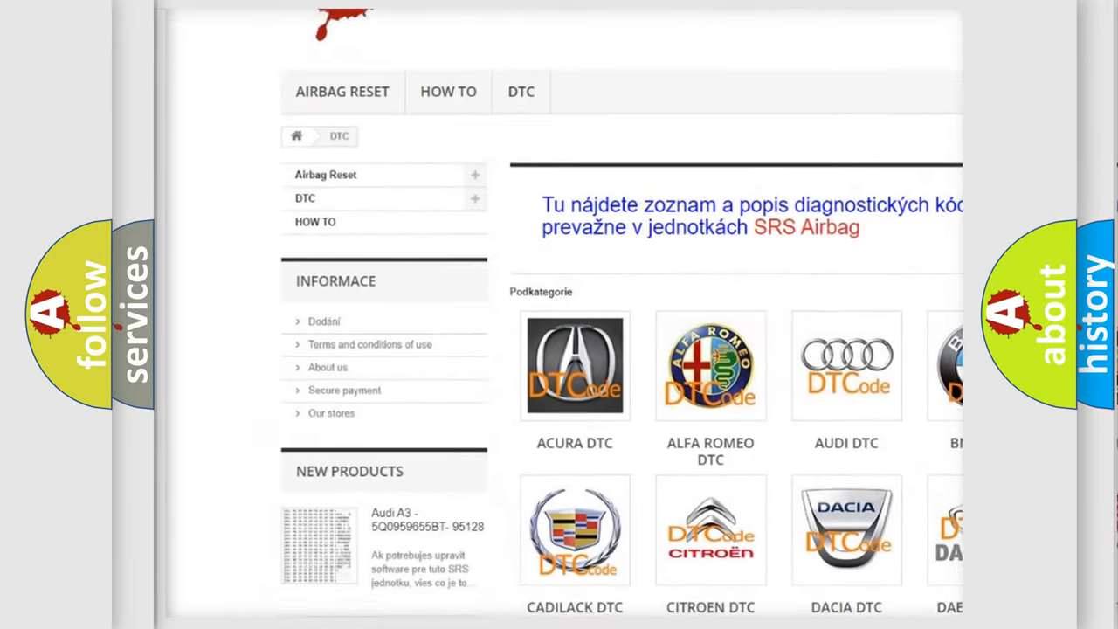
scroll(down, 3)
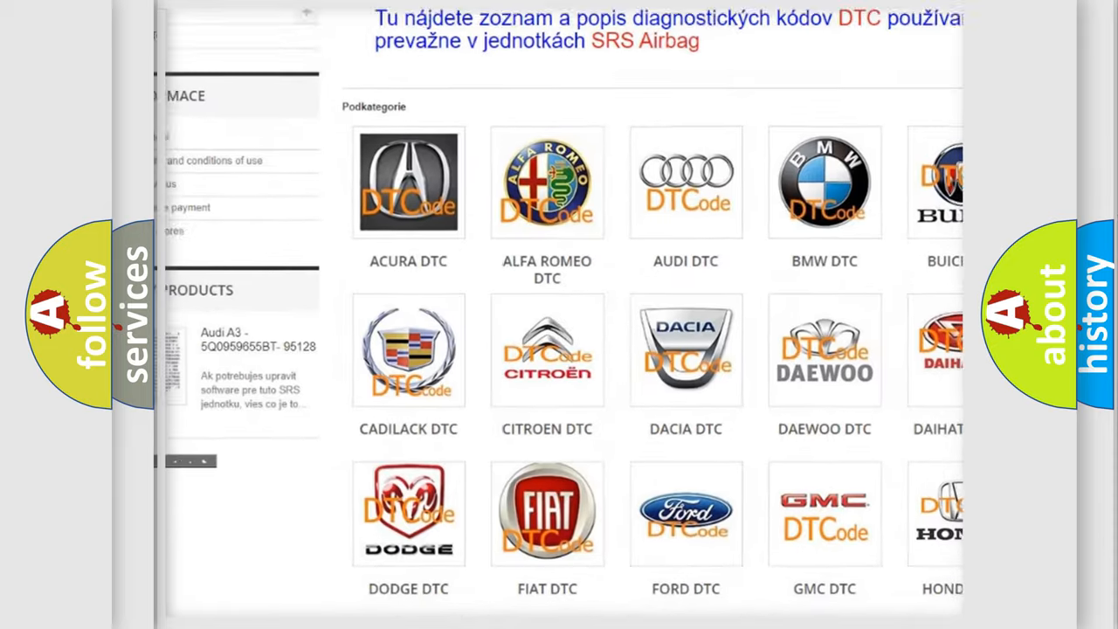
scroll(down, 3)
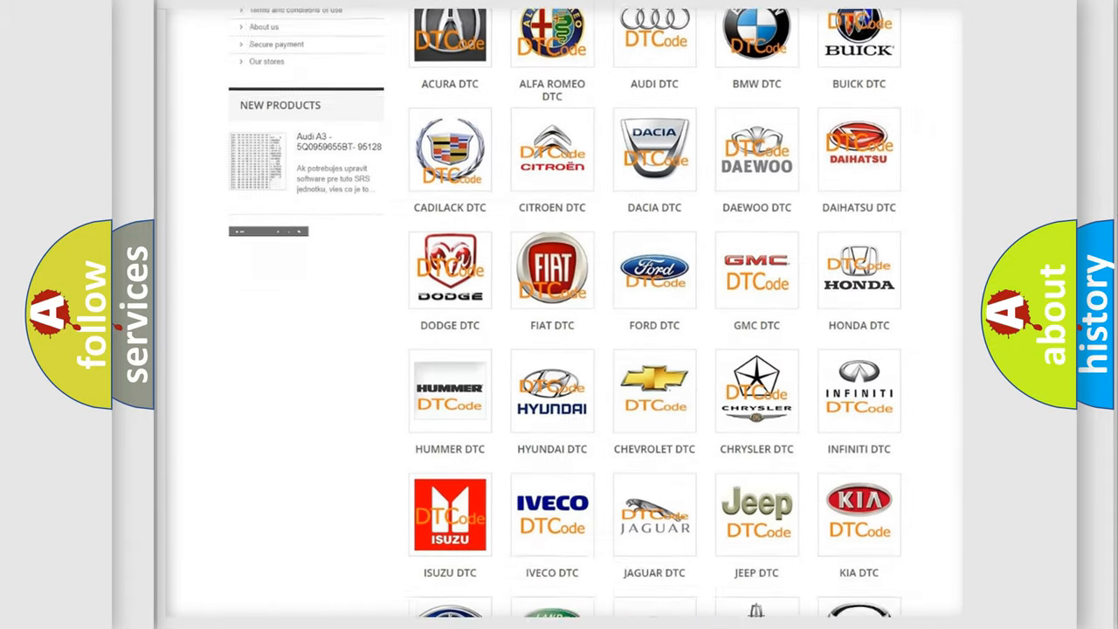
scroll(down, 3)
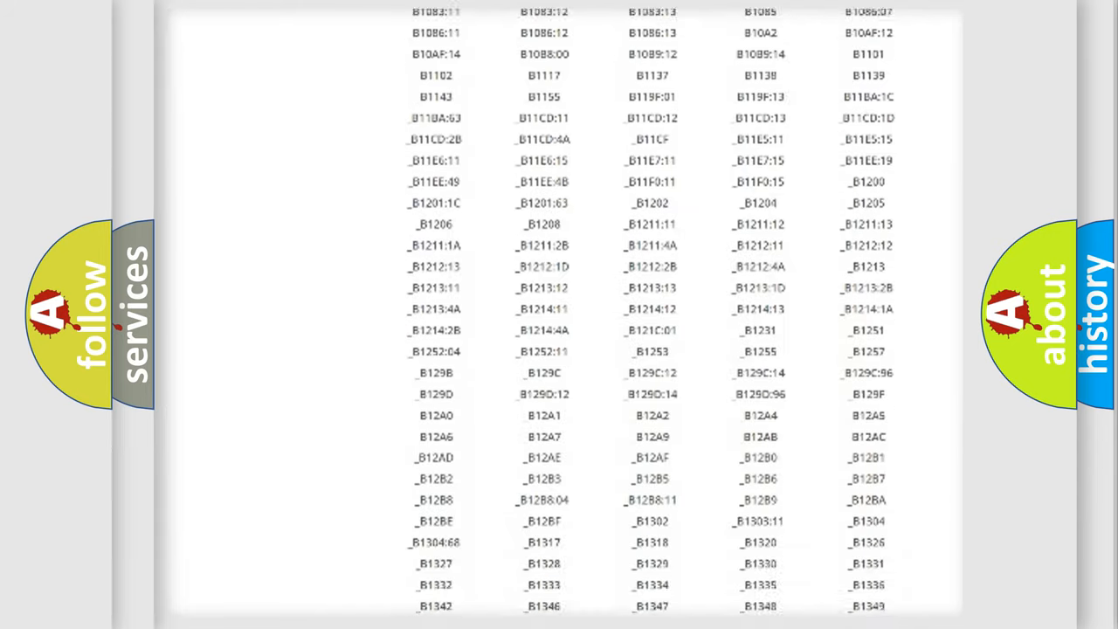
scroll(down, 3)
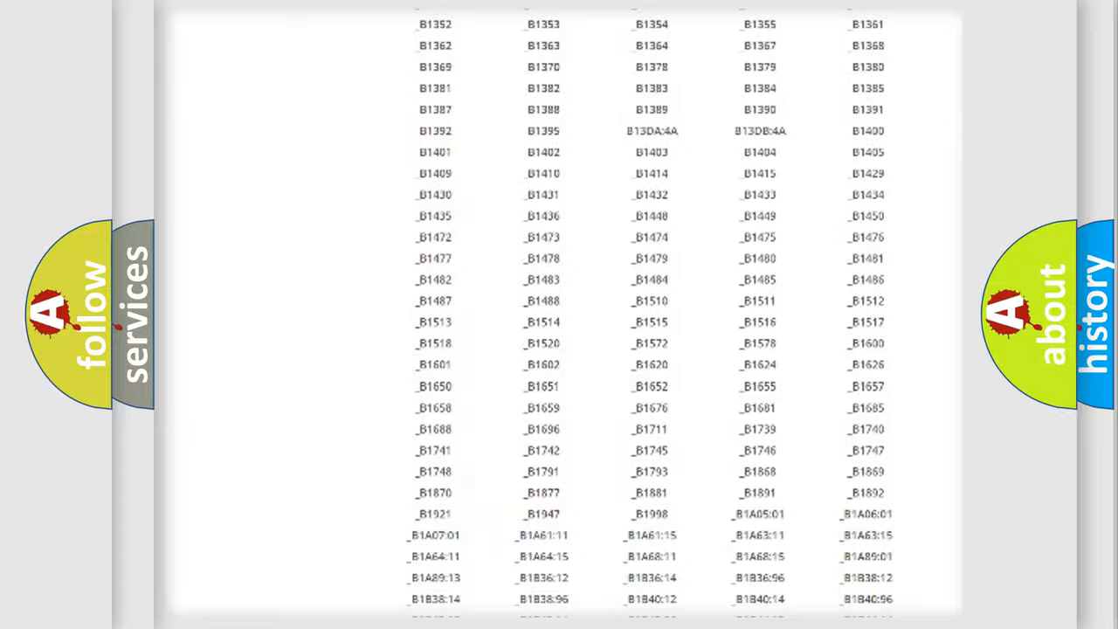